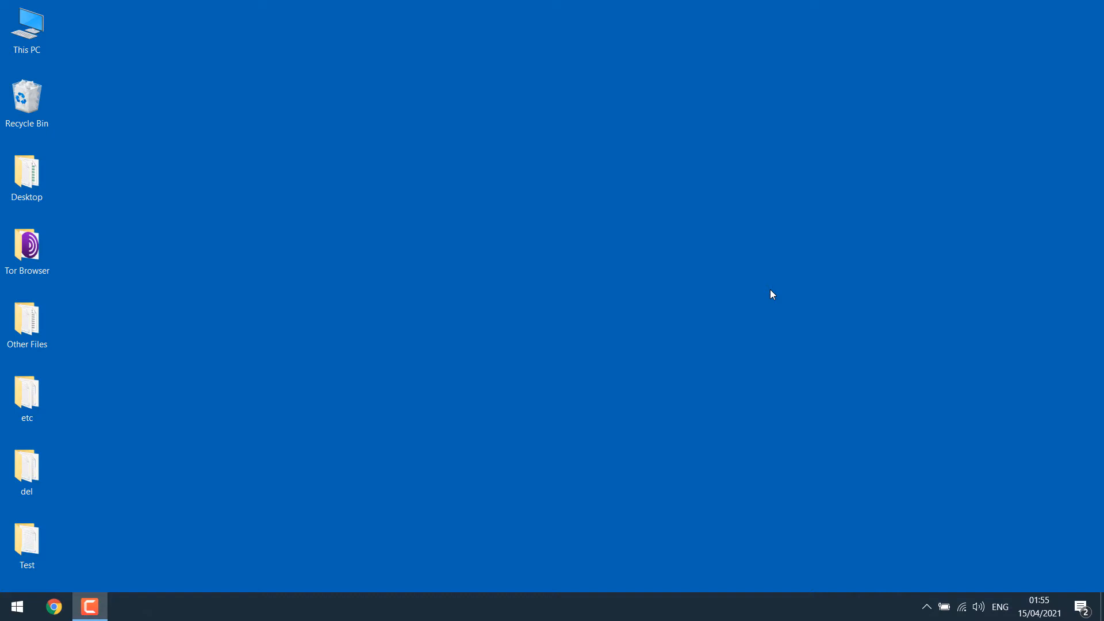
# Step: Search 'settin' from the Start menu to launch the Settings app
pyautogui.click(17, 605)
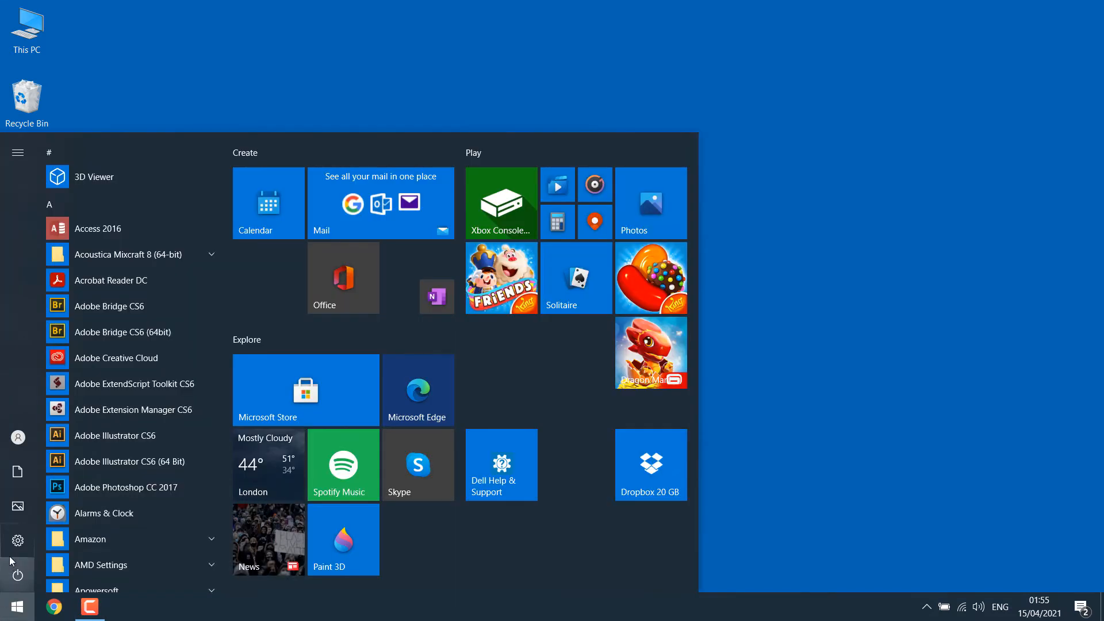
pyautogui.write('settin')
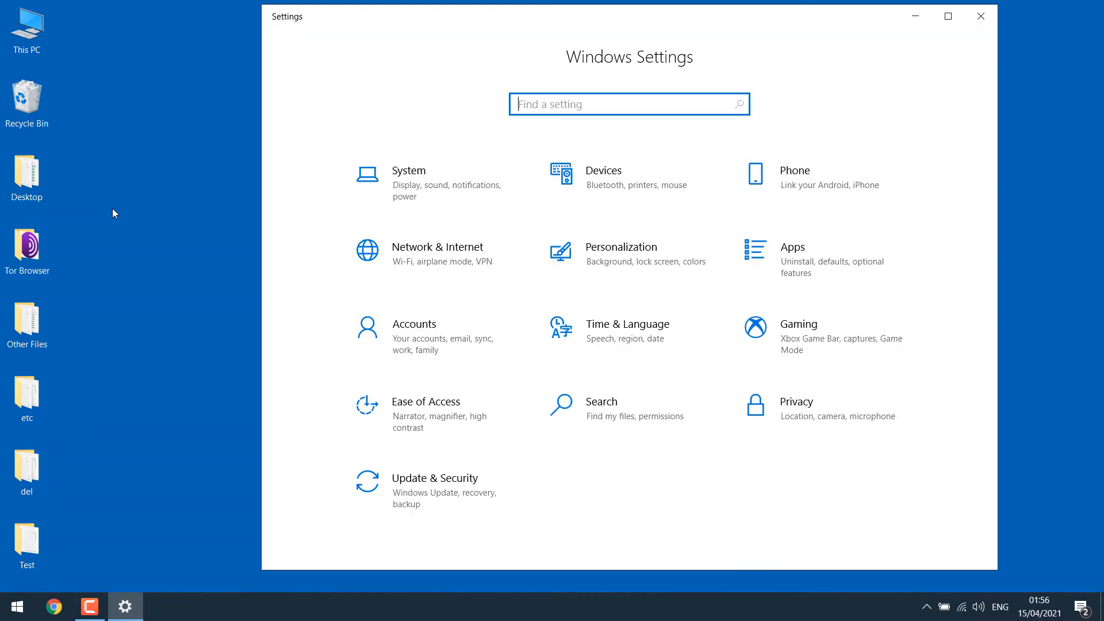
# Step: Reach Virus & threat protection via Update & Security > Windows Security
pyautogui.click(435, 478)
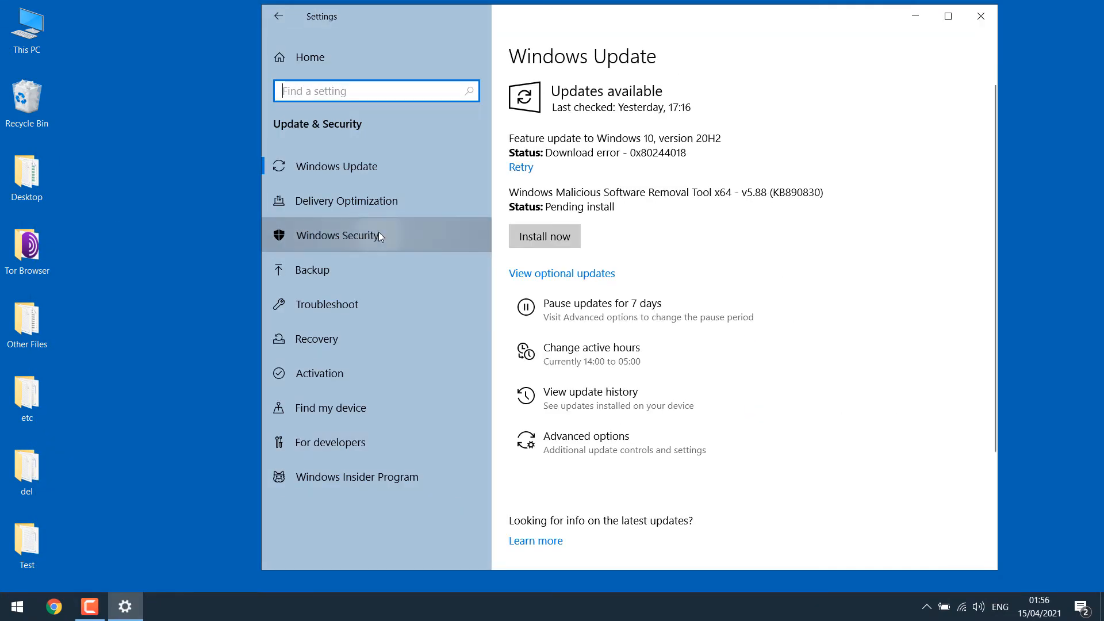
pyautogui.click(338, 234)
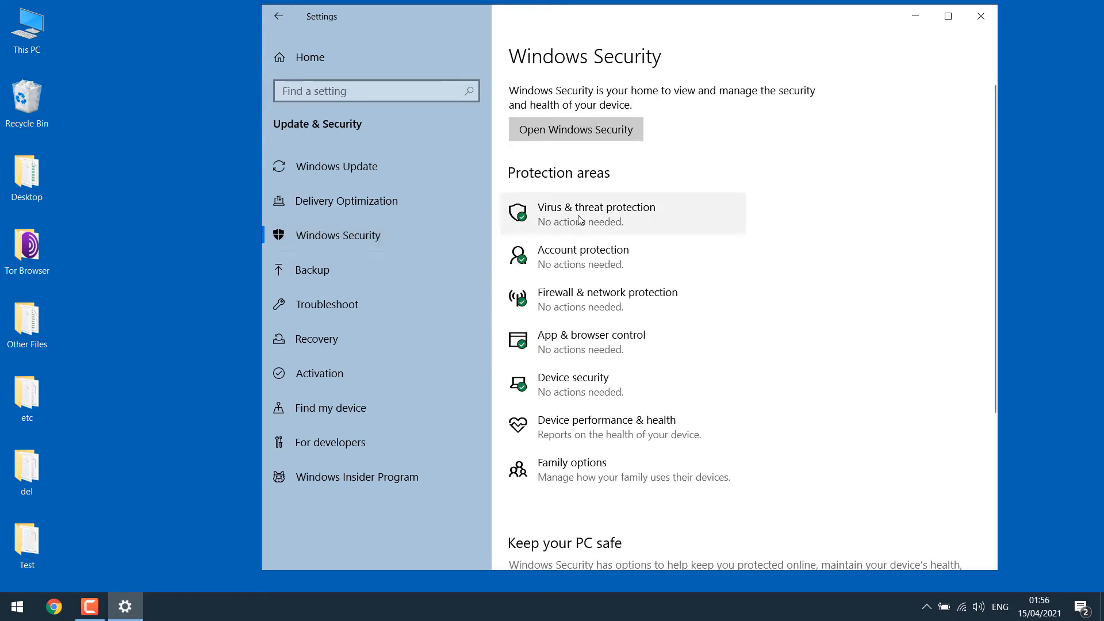
pyautogui.click(594, 214)
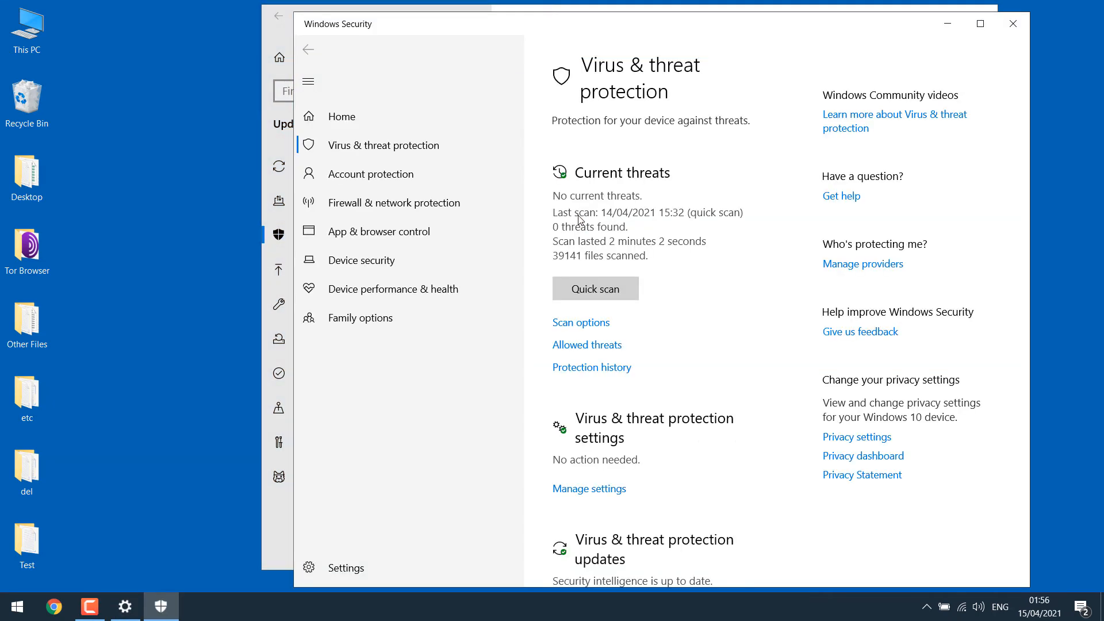
# Step: Under Manage settings, switch off real-time protection and automatic sample submission
pyautogui.click(589, 487)
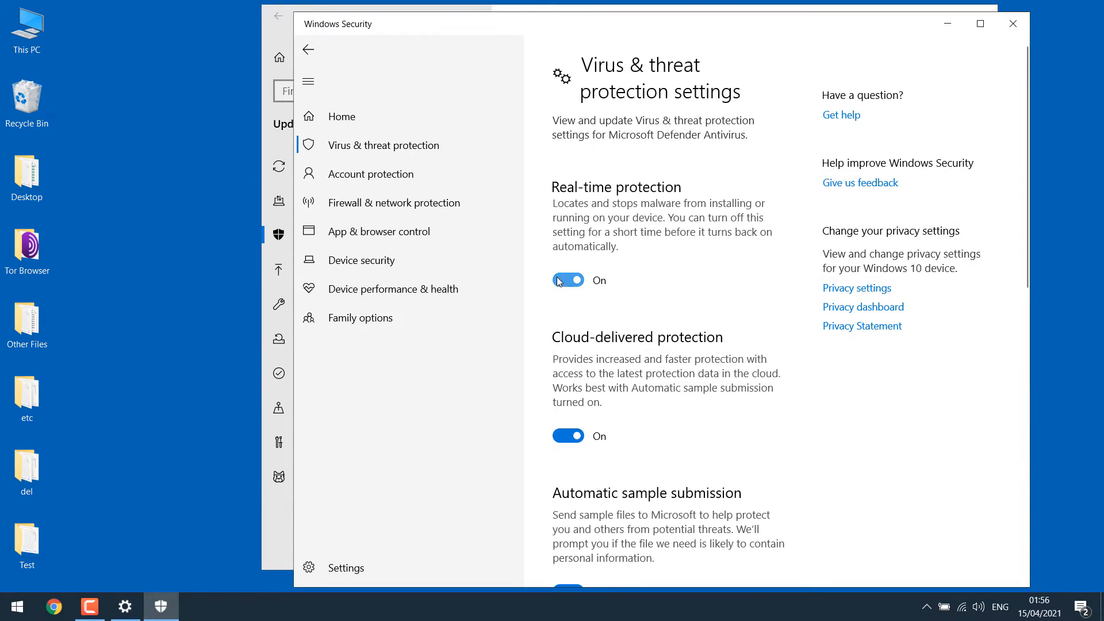
pyautogui.click(567, 279)
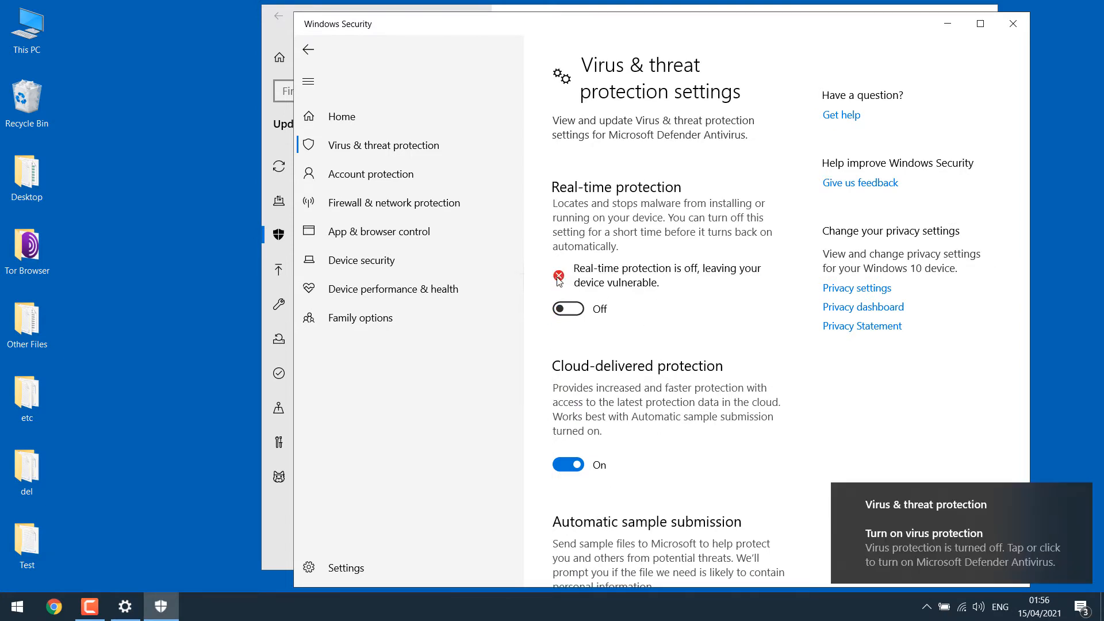
pyautogui.scroll(-3)
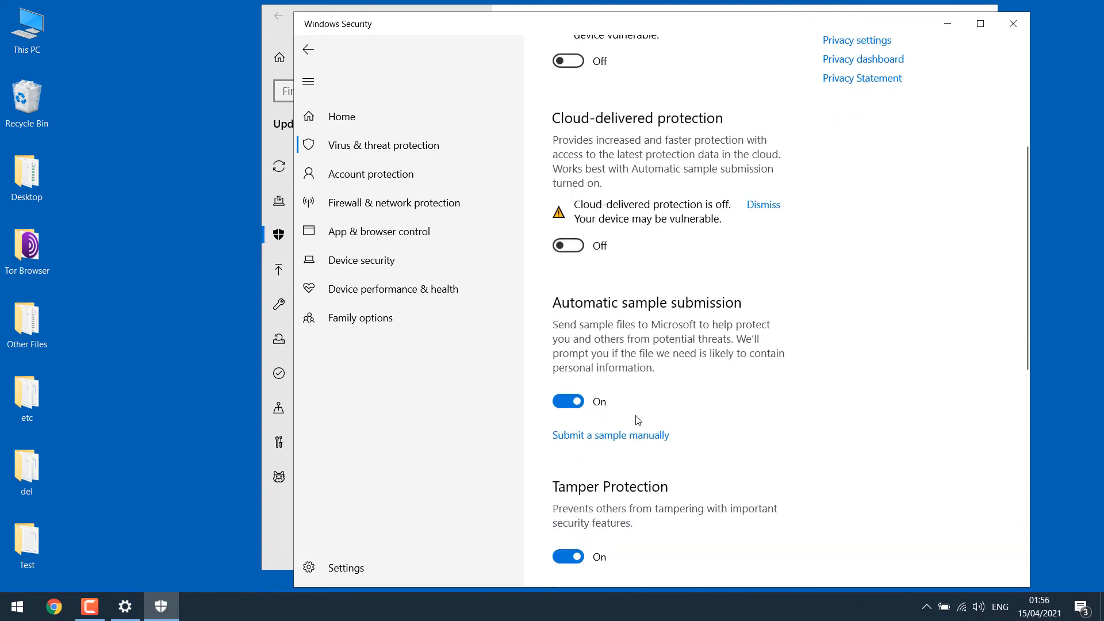
pyautogui.click(566, 401)
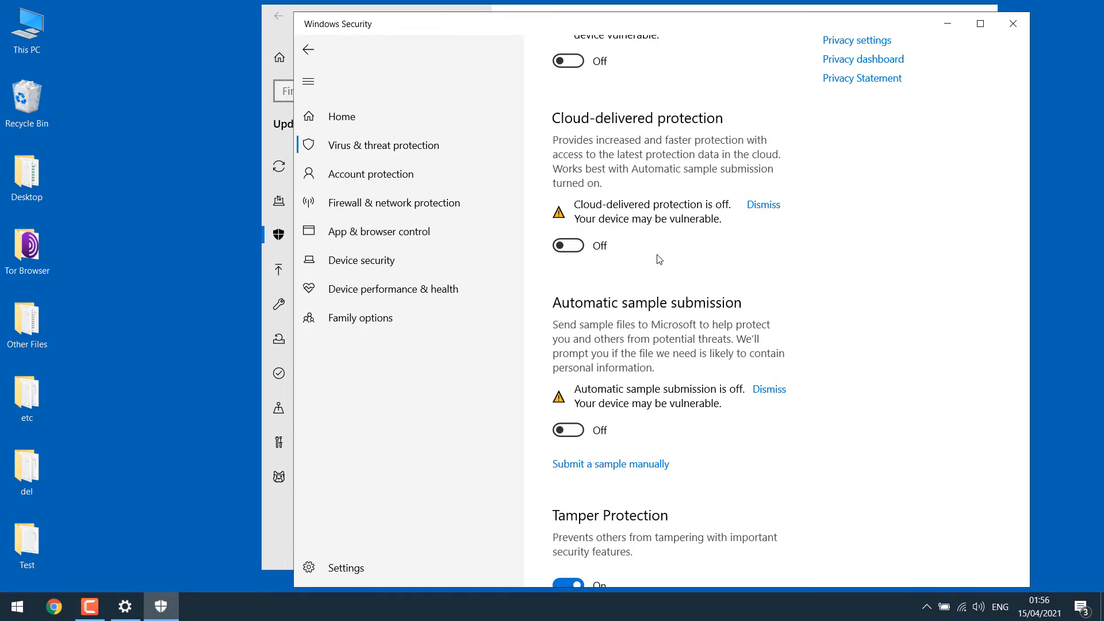
pyautogui.moveTo(738, 345)
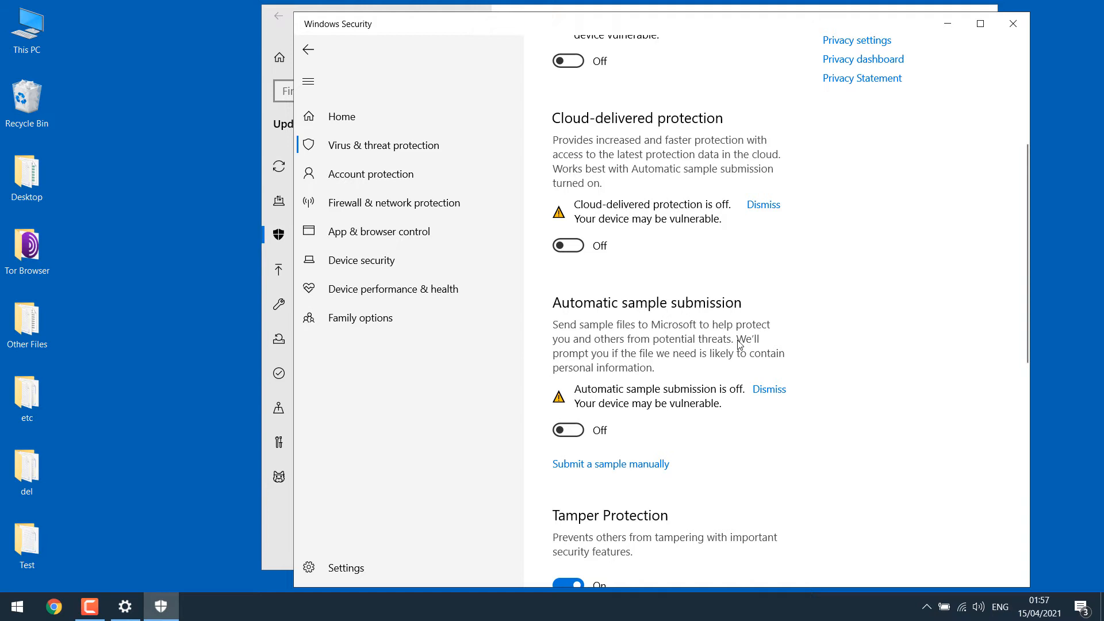
pyautogui.scroll(3)
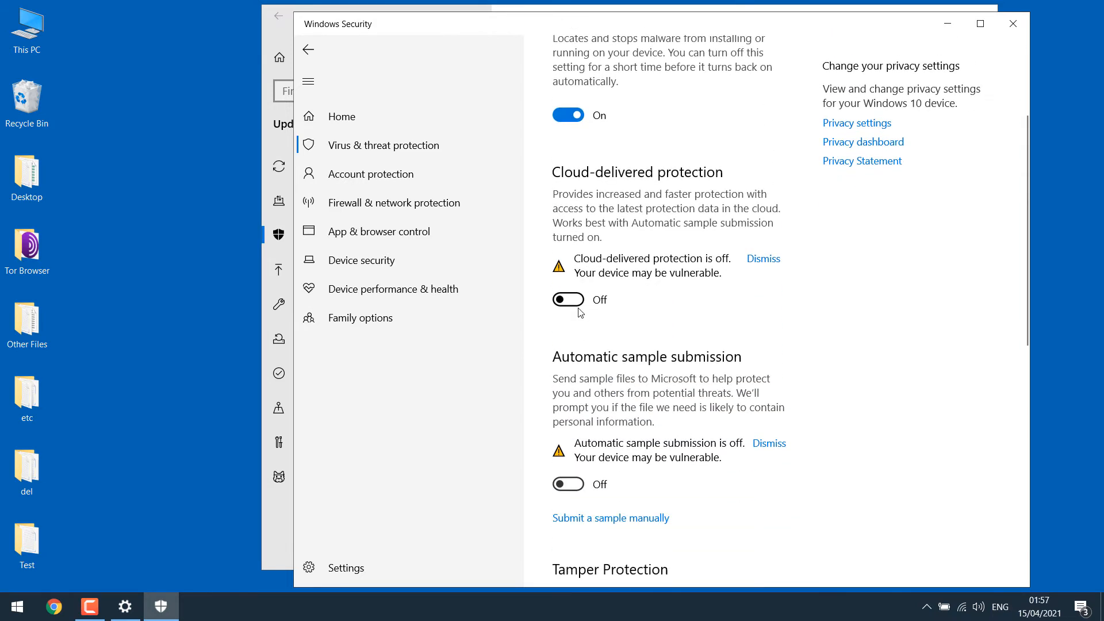
# Step: Scroll down the protection settings to reach the Exclusions section
pyautogui.scroll(-3)
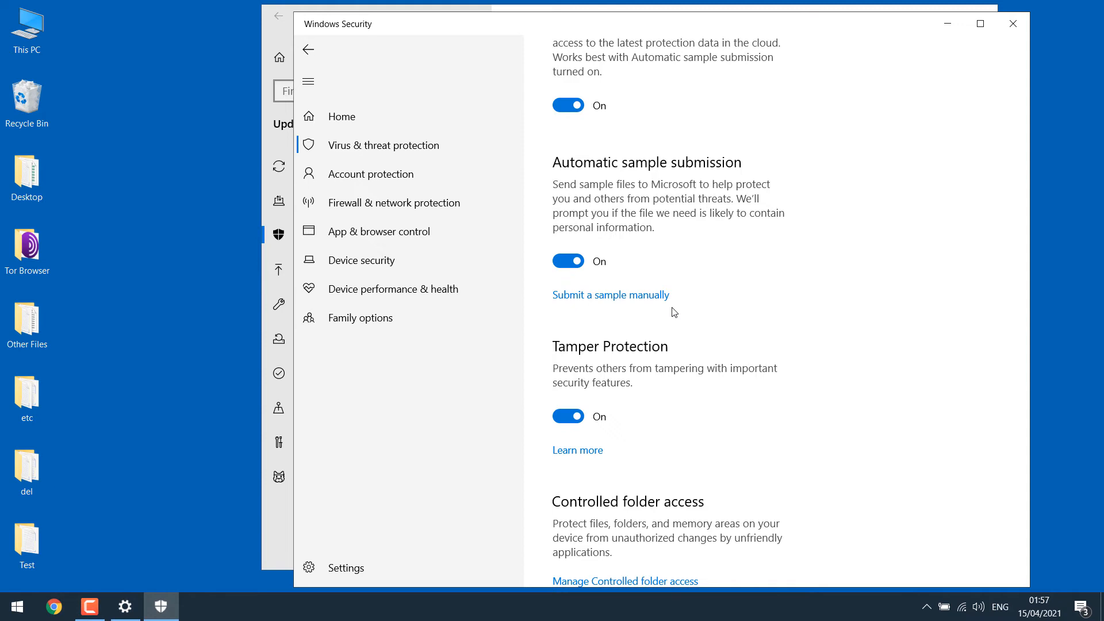
pyautogui.scroll(-3)
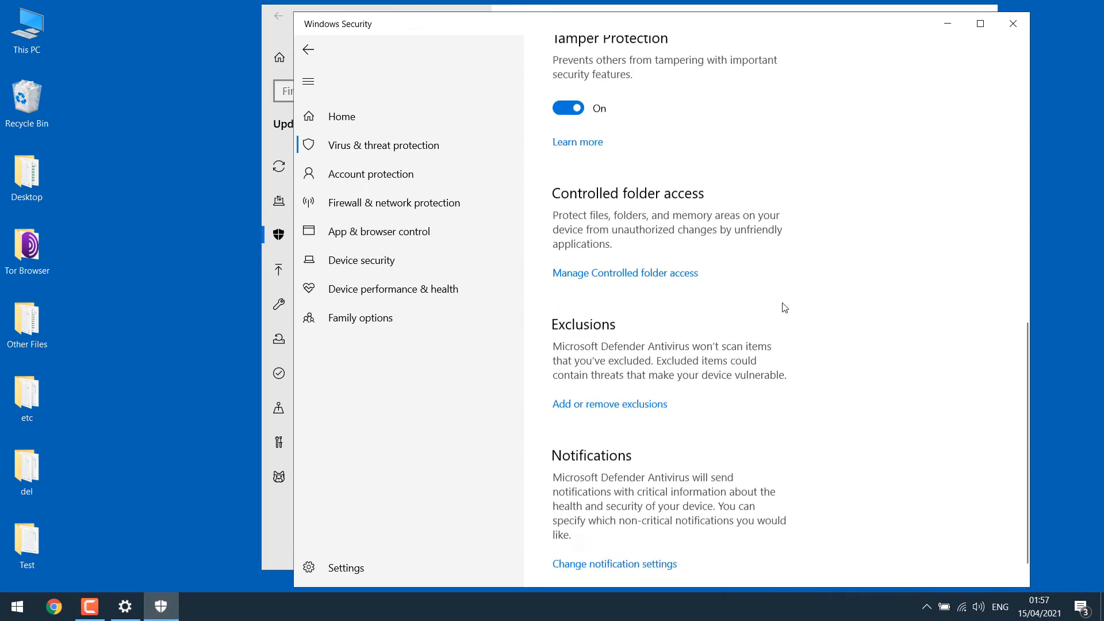
pyautogui.scroll(-3)
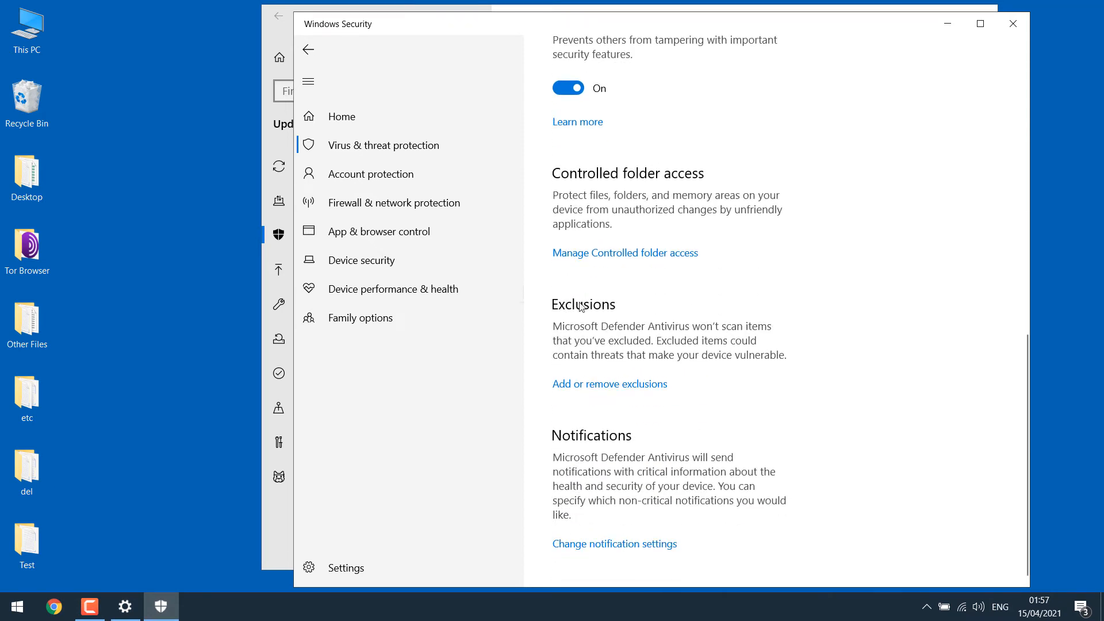
pyautogui.moveTo(622, 387)
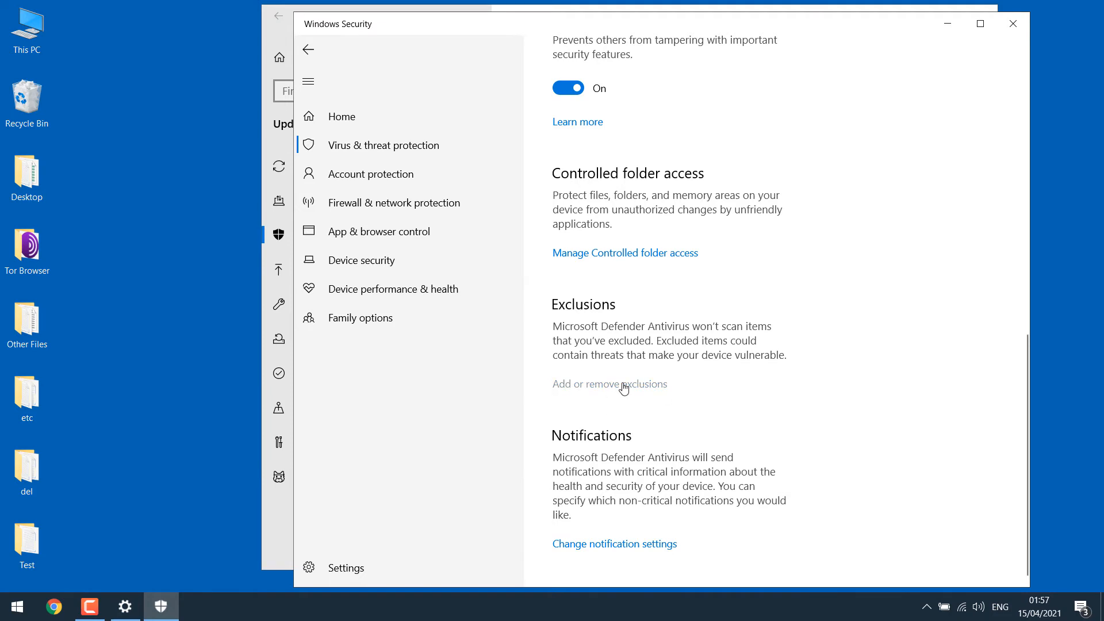
# Step: Add a File exclusion for test.txt inside the desktop Test folder
pyautogui.click(608, 384)
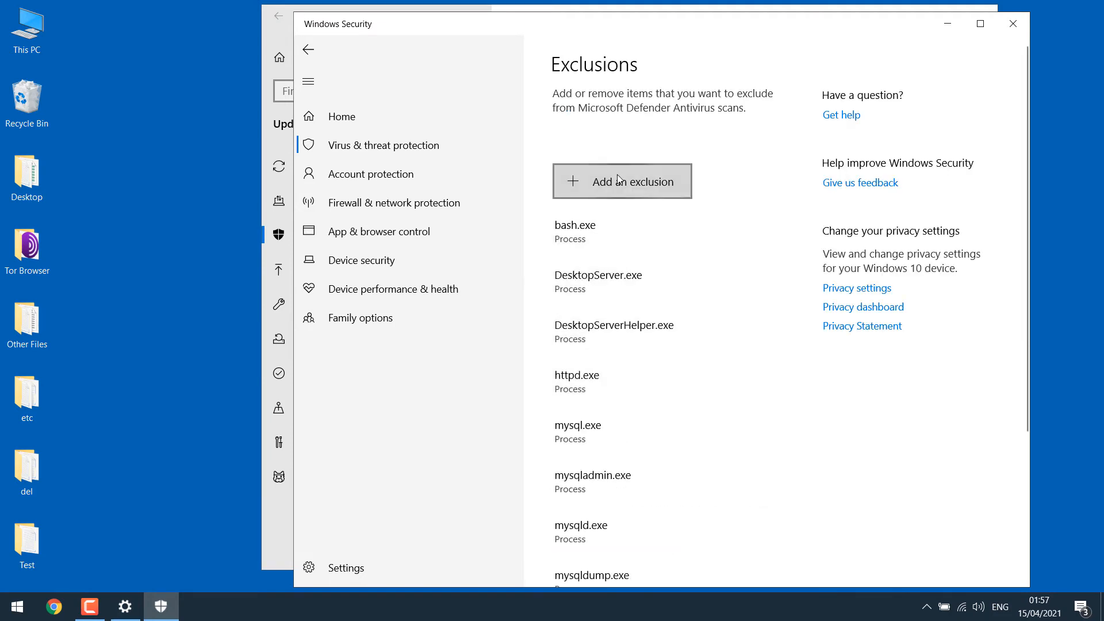
pyautogui.click(621, 180)
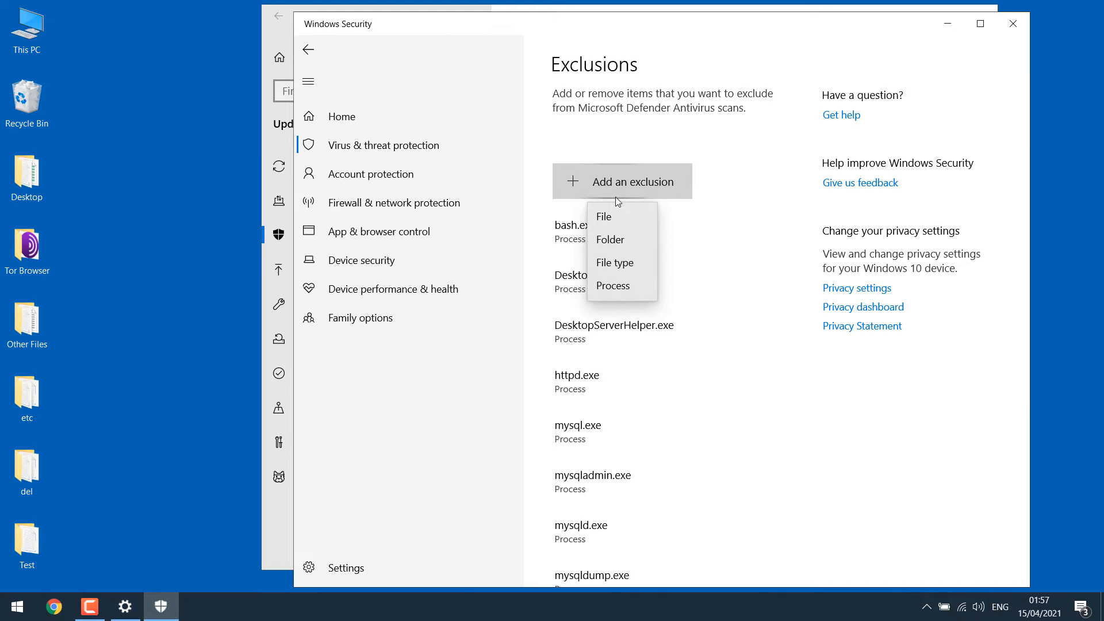
pyautogui.moveTo(622, 262)
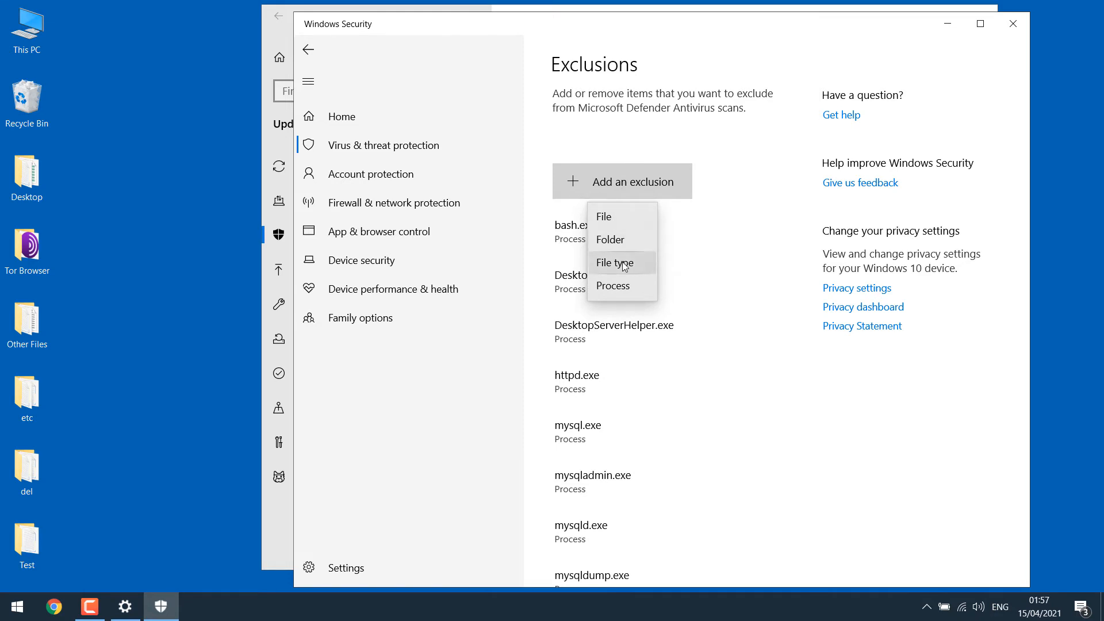
pyautogui.moveTo(626, 290)
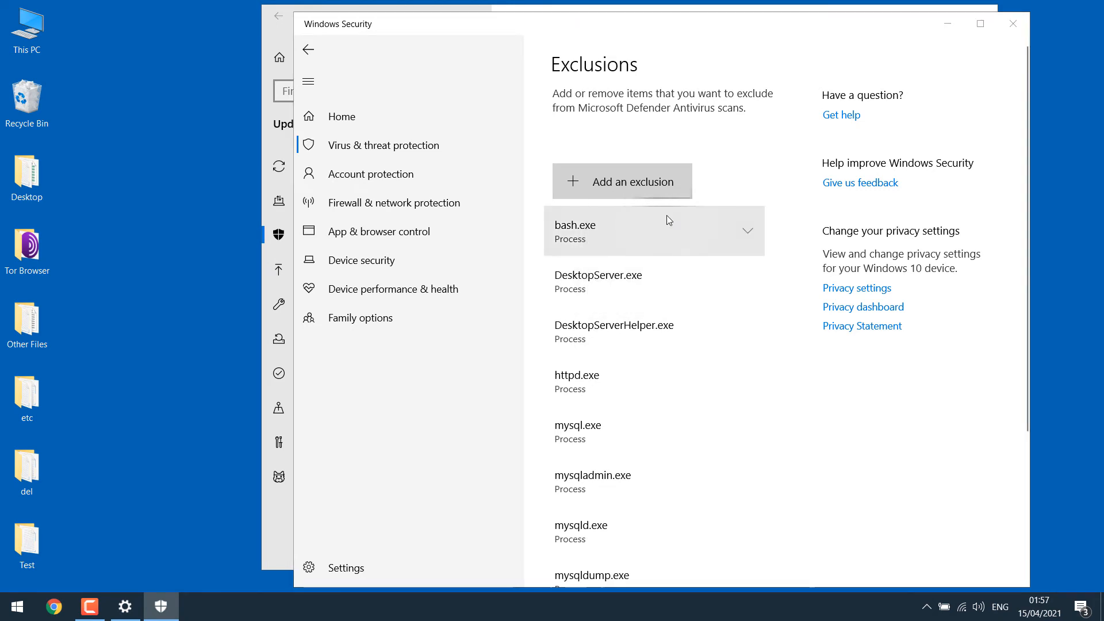
pyautogui.click(622, 180)
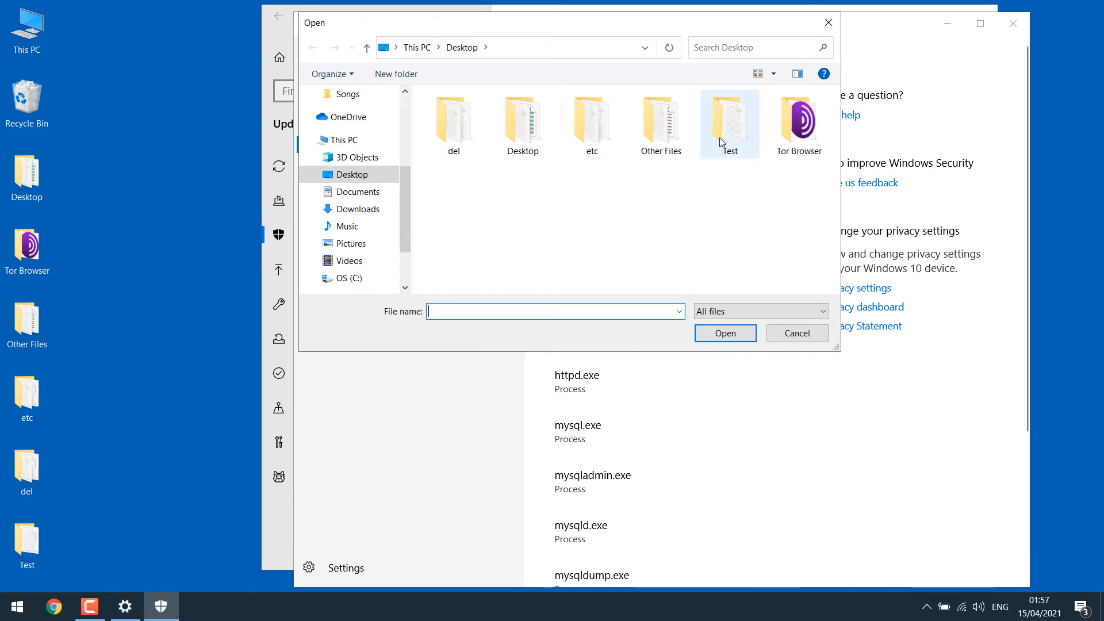
pyautogui.doubleClick(729, 123)
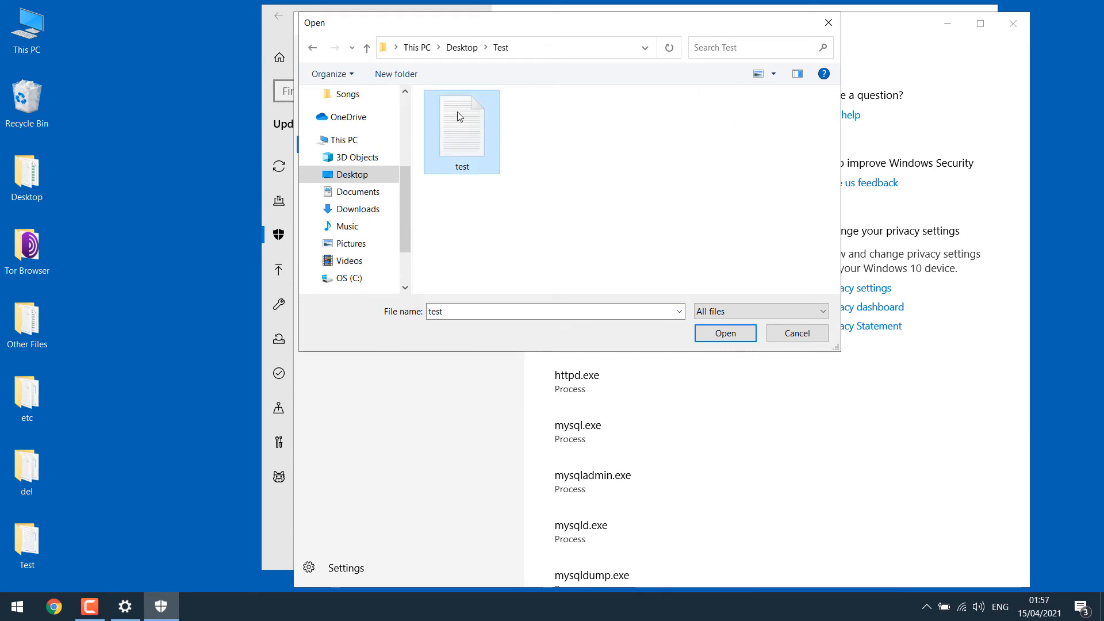
pyautogui.click(724, 334)
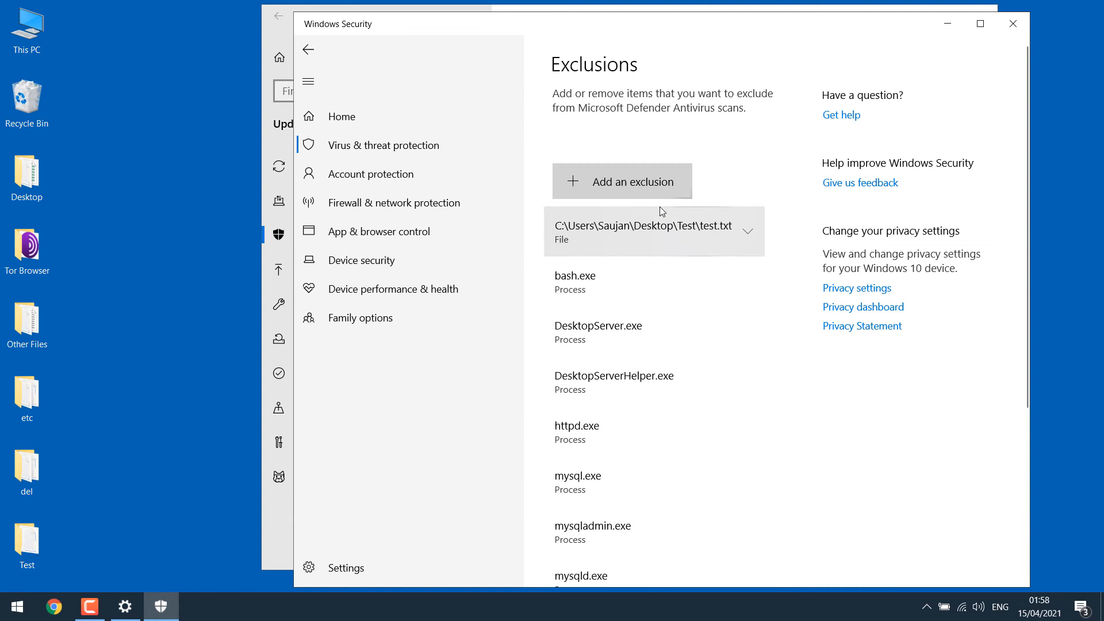
pyautogui.moveTo(684, 234)
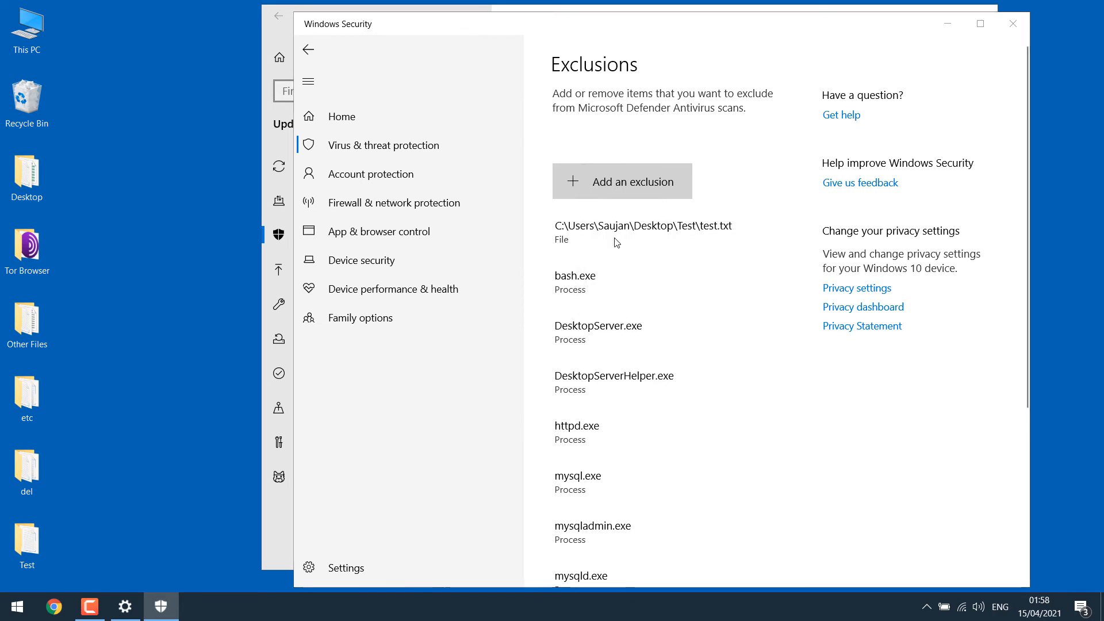
# Step: Add a Folder exclusion for the Test folder on the Desktop
pyautogui.click(622, 180)
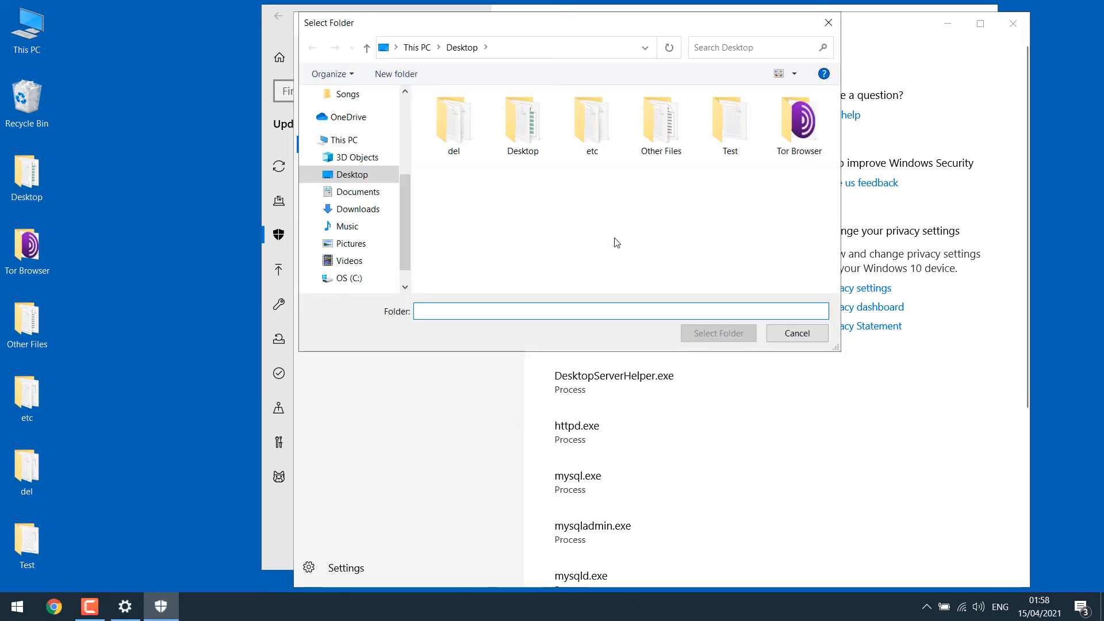
pyautogui.click(728, 124)
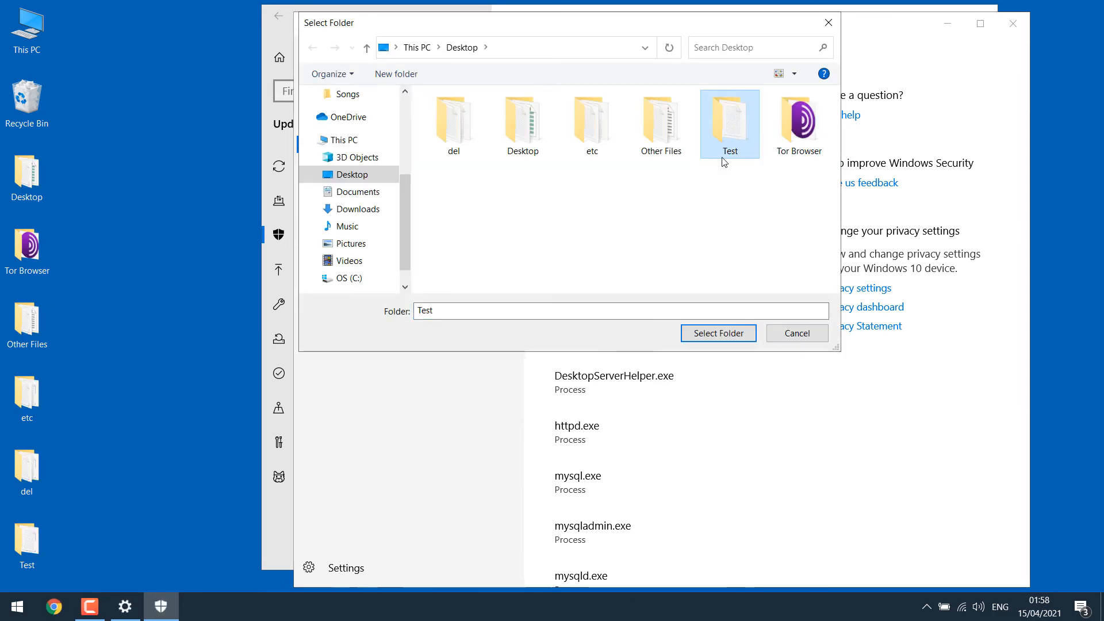
pyautogui.click(716, 332)
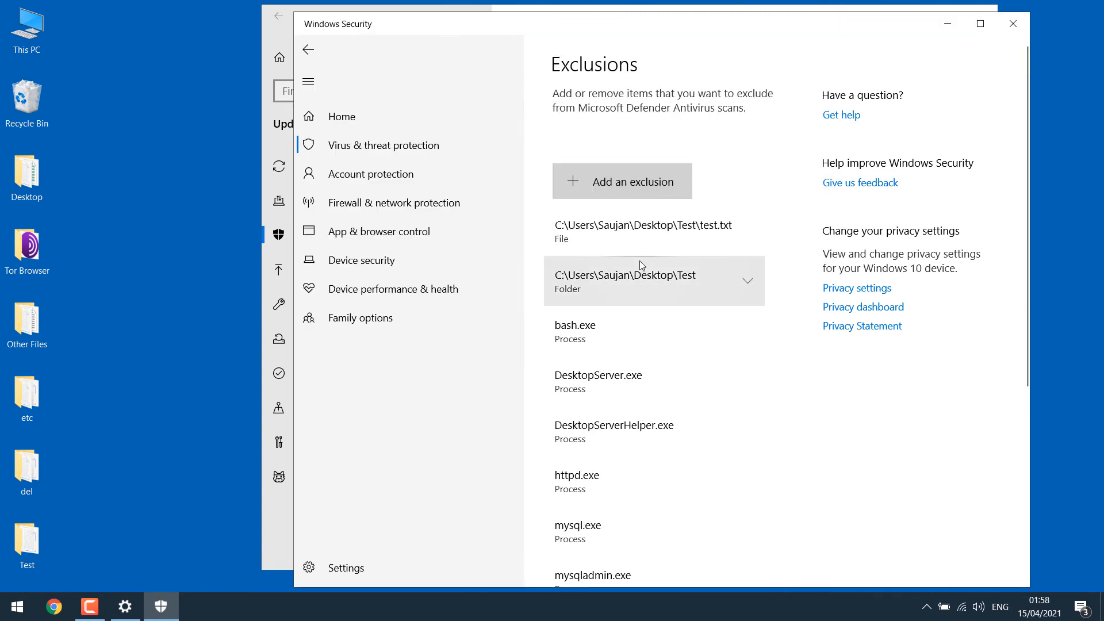
pyautogui.click(643, 225)
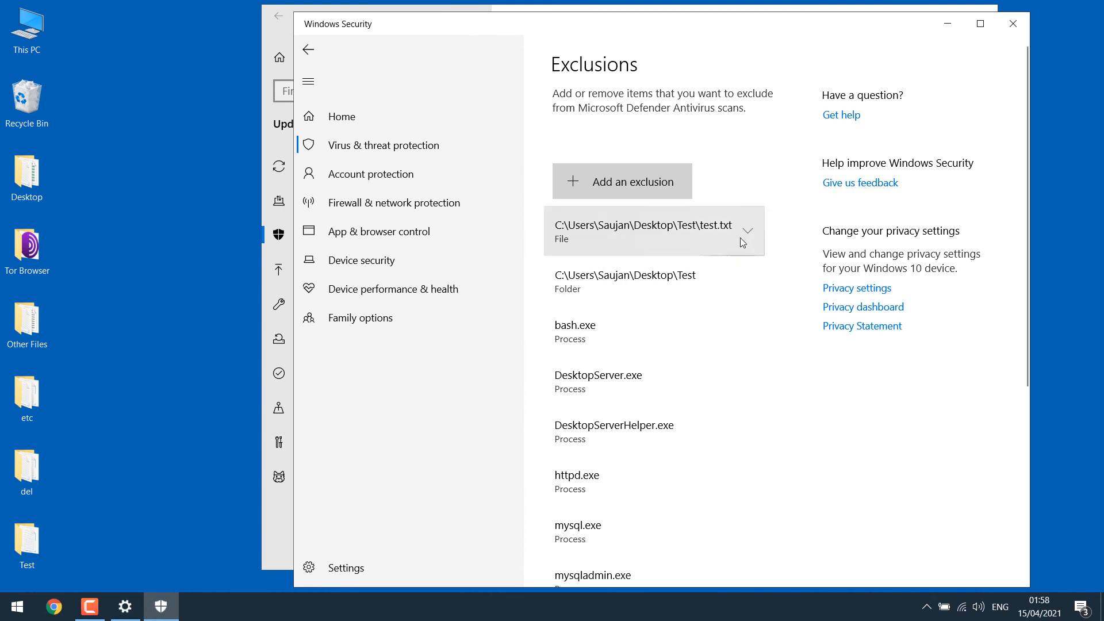
pyautogui.moveTo(731, 269)
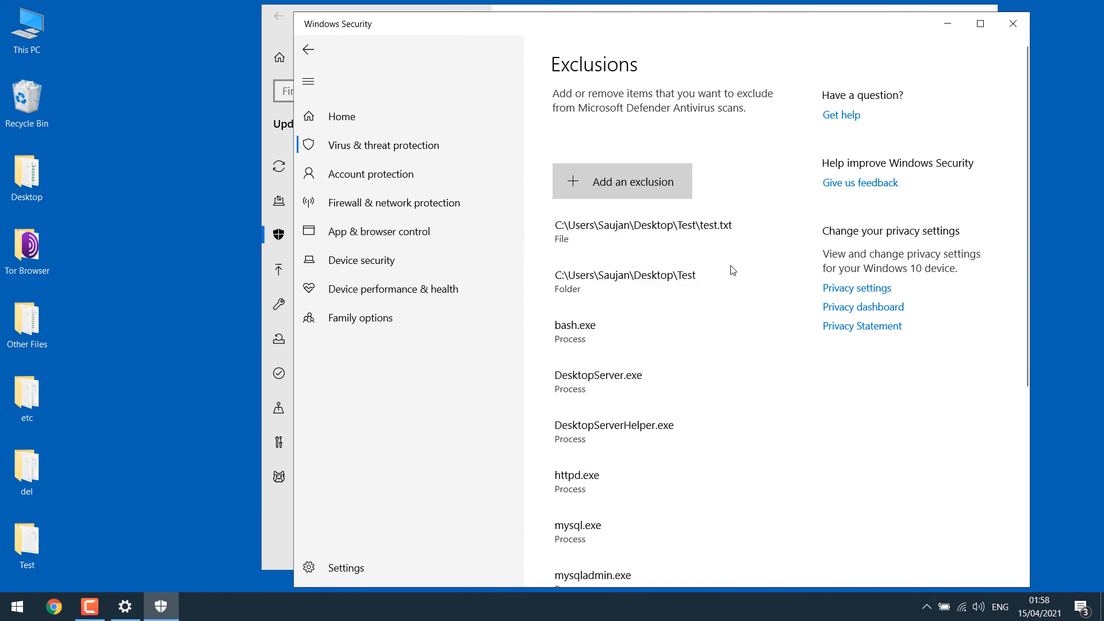